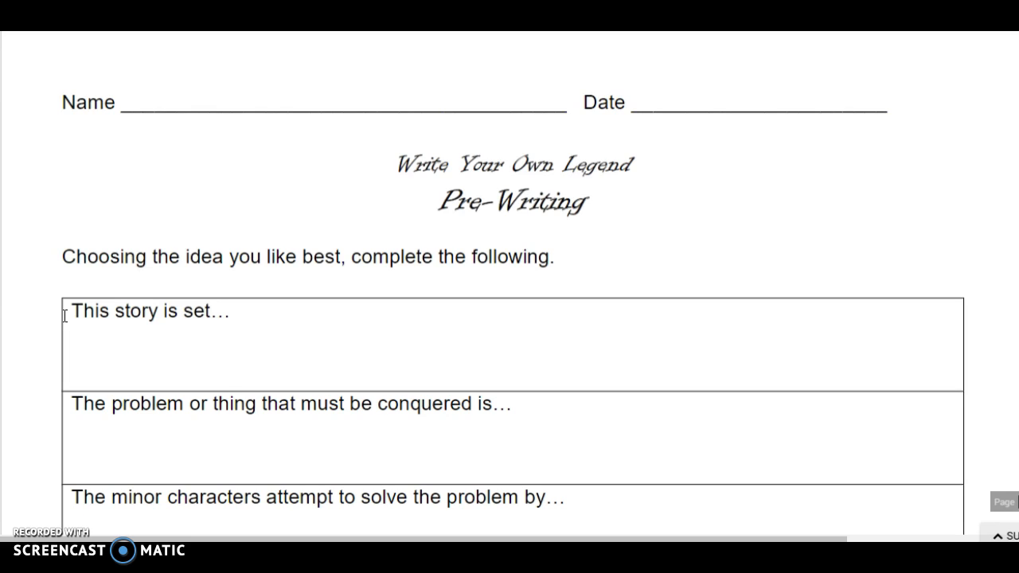
scroll("down", 3)
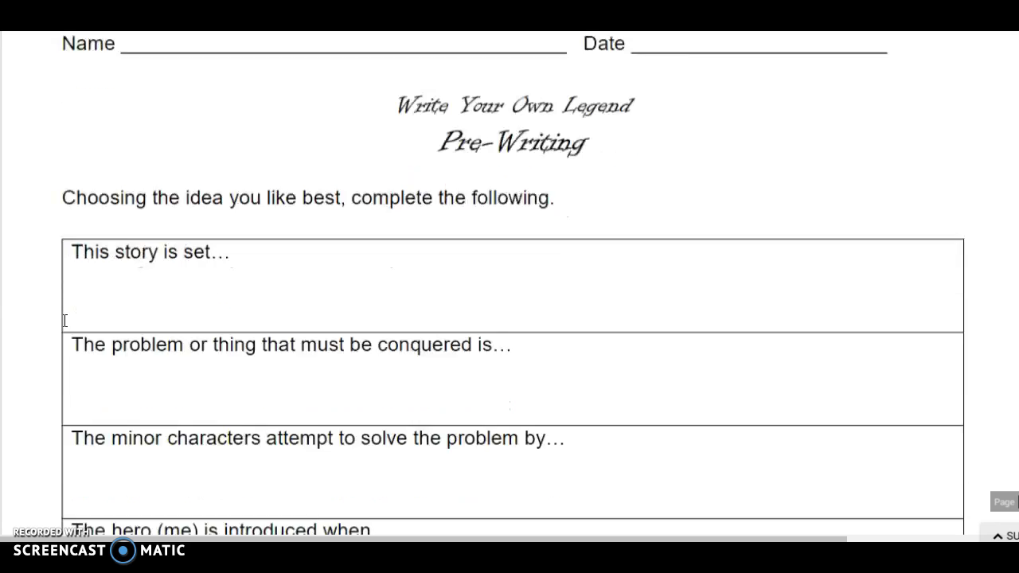
scroll("up", 3)
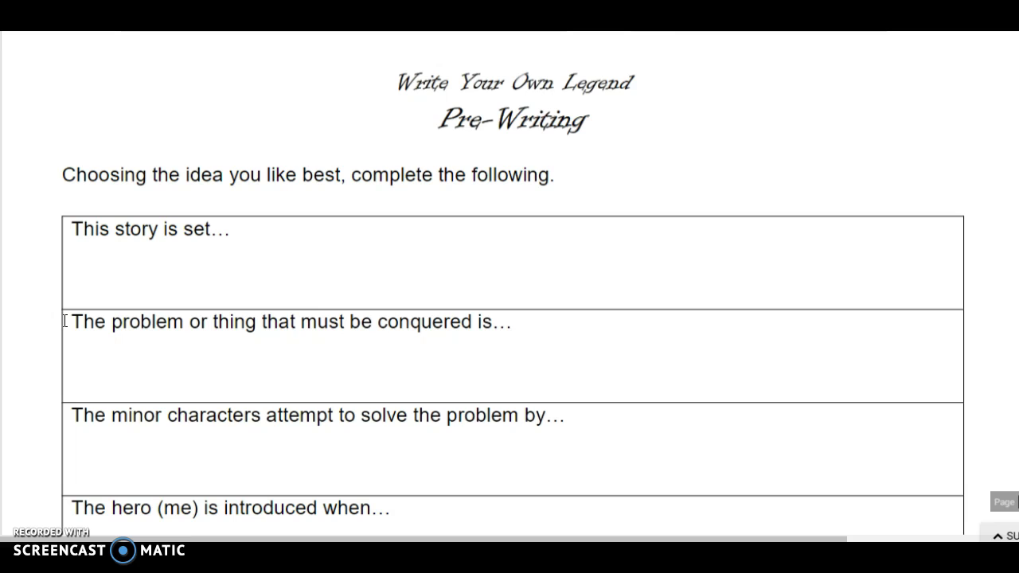
scroll("down", 3)
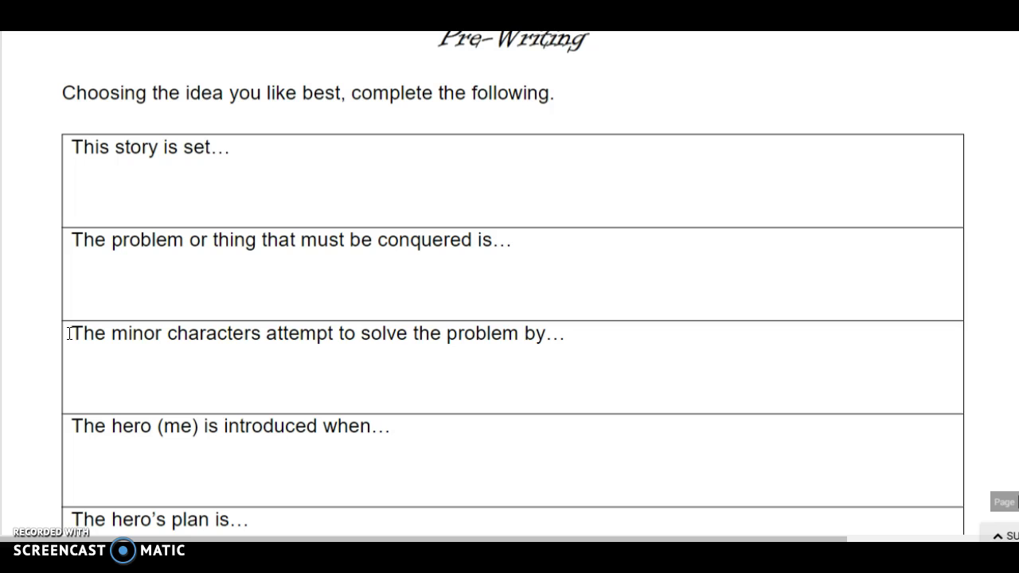
scroll("down", 3)
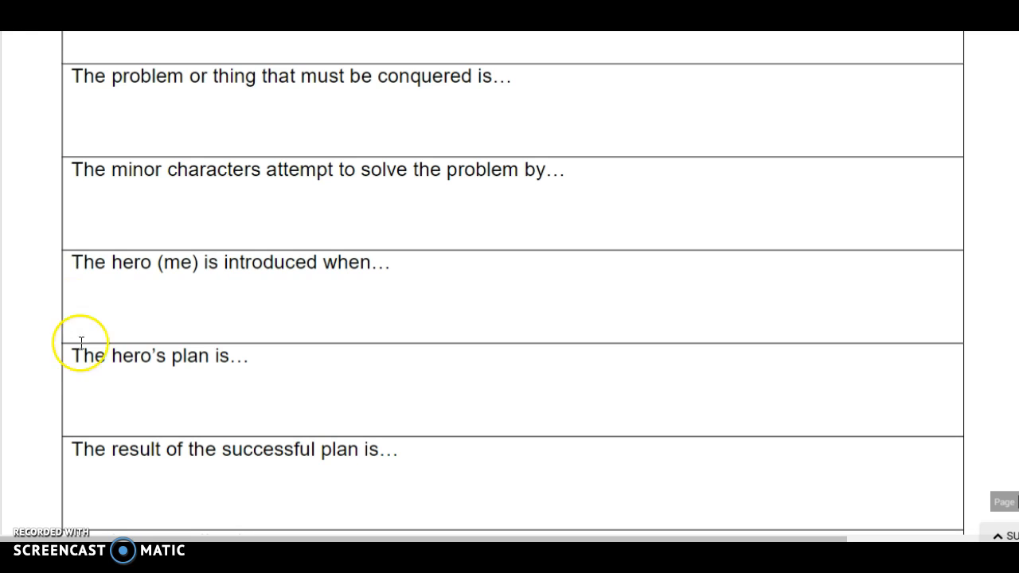
mouse_move(80, 344)
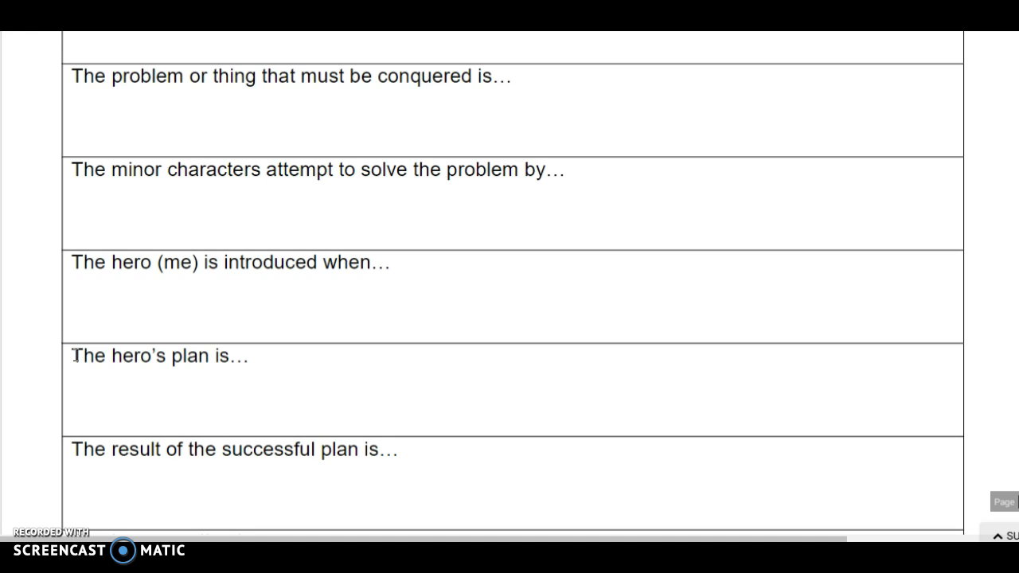
scroll("down", 3)
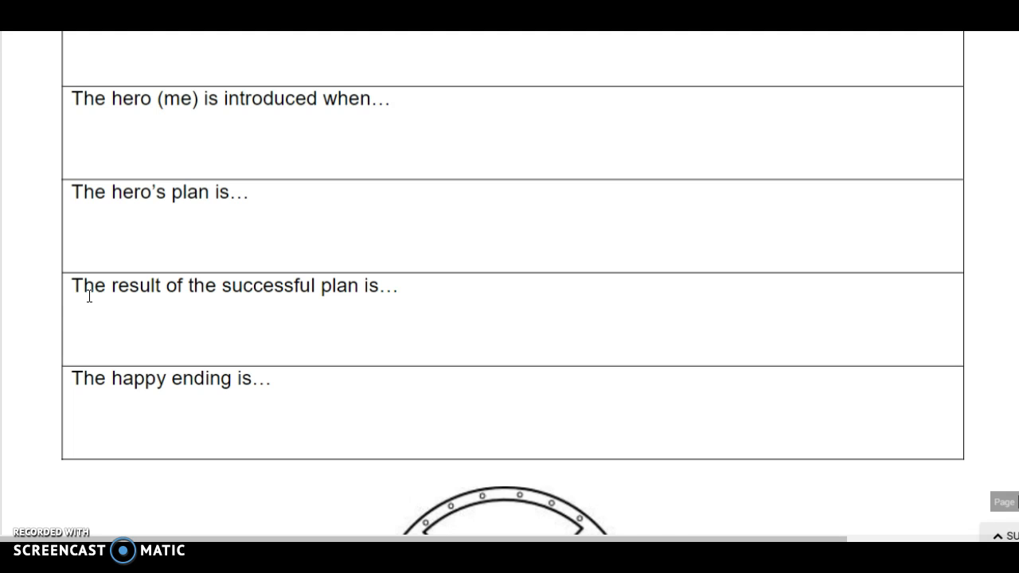
scroll("down", 3)
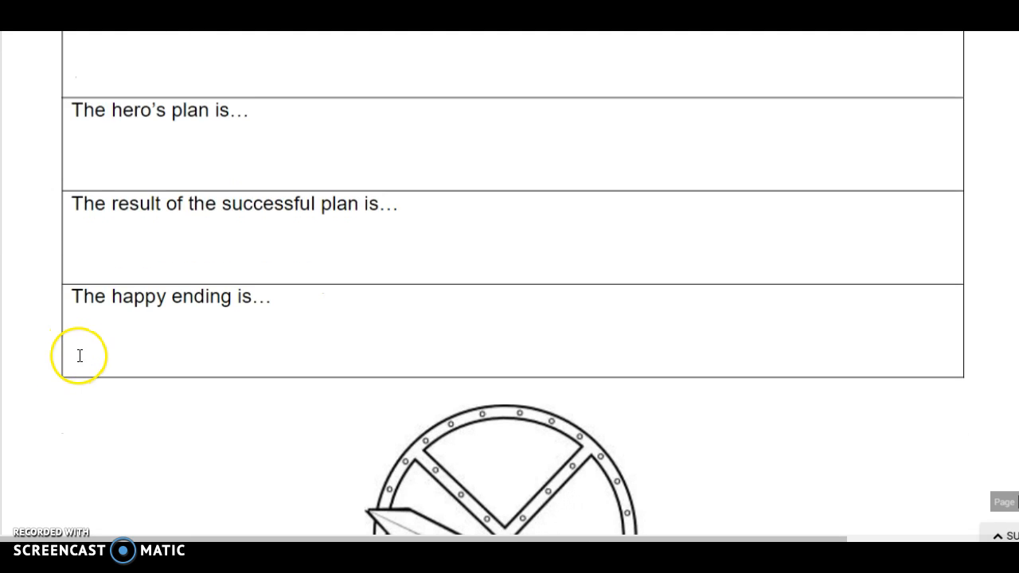
scroll("down", 3)
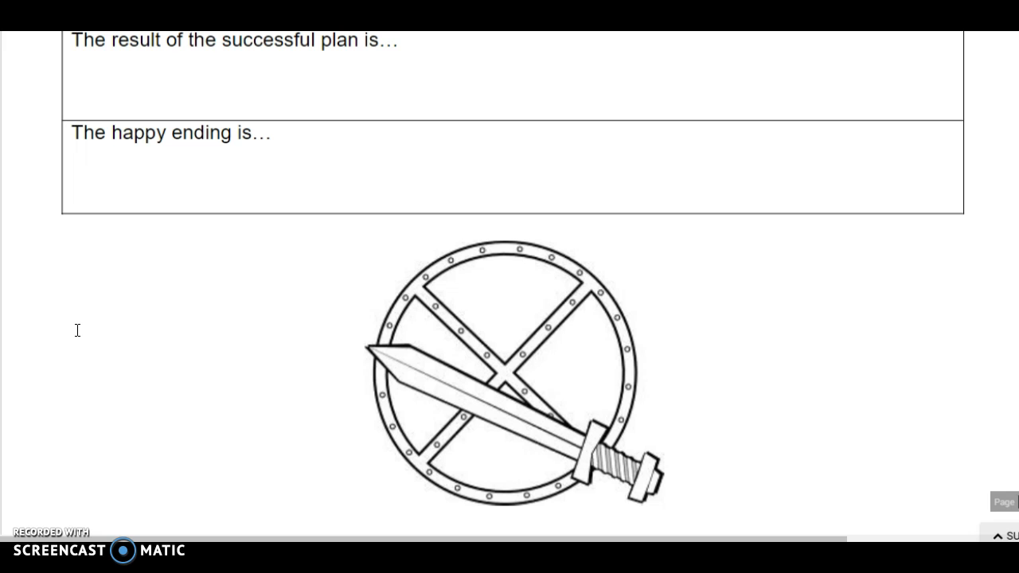
scroll("up", 3)
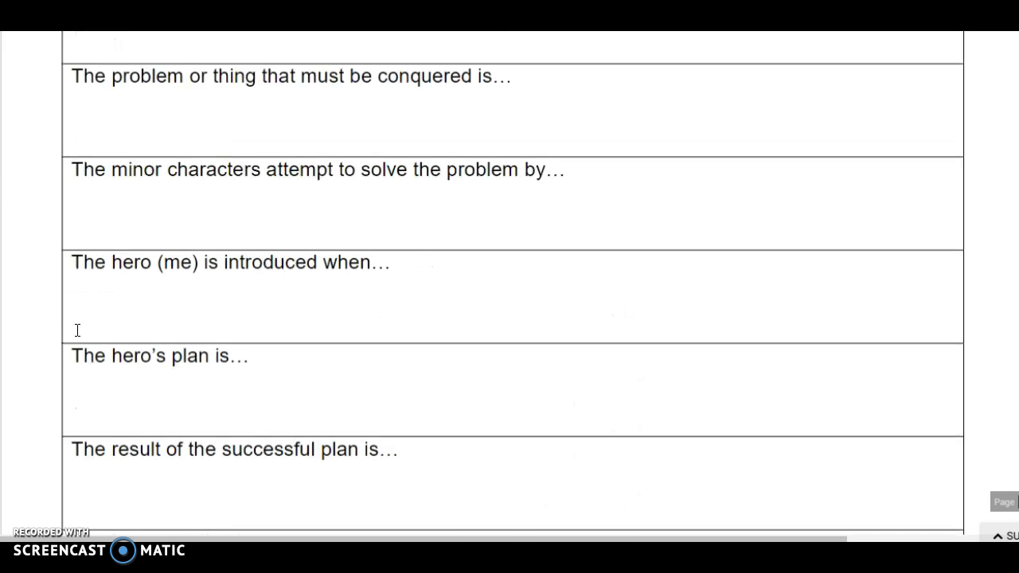
scroll("up", 3)
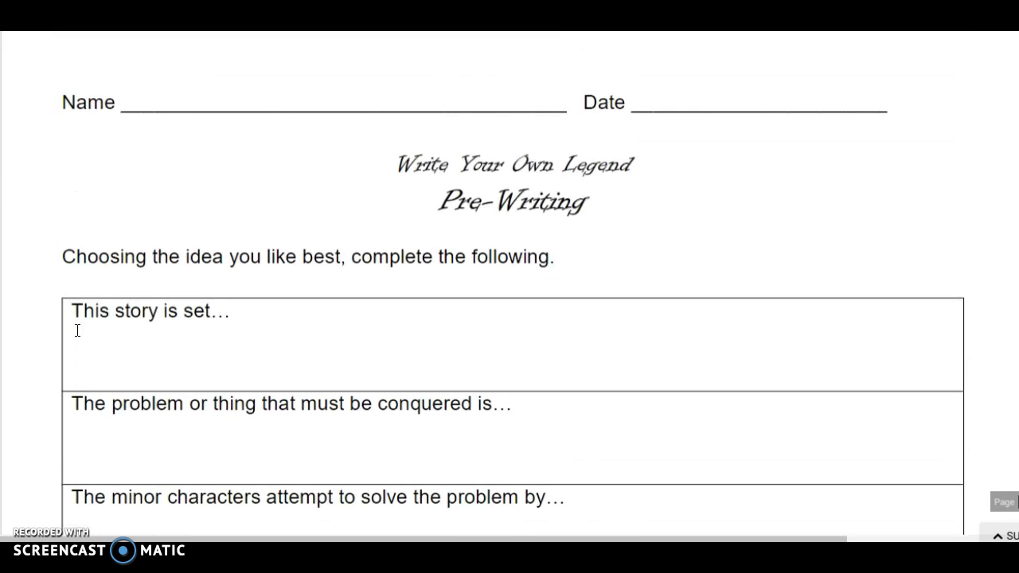